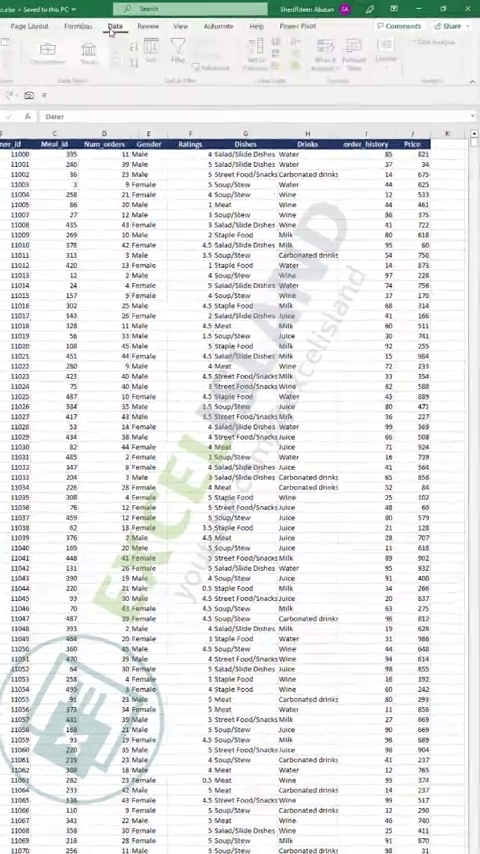
Step: Configure Advanced Filter to copy to another location with criteria N1:O2 and destination Sheet1!$A$1
left_click(142, 86)
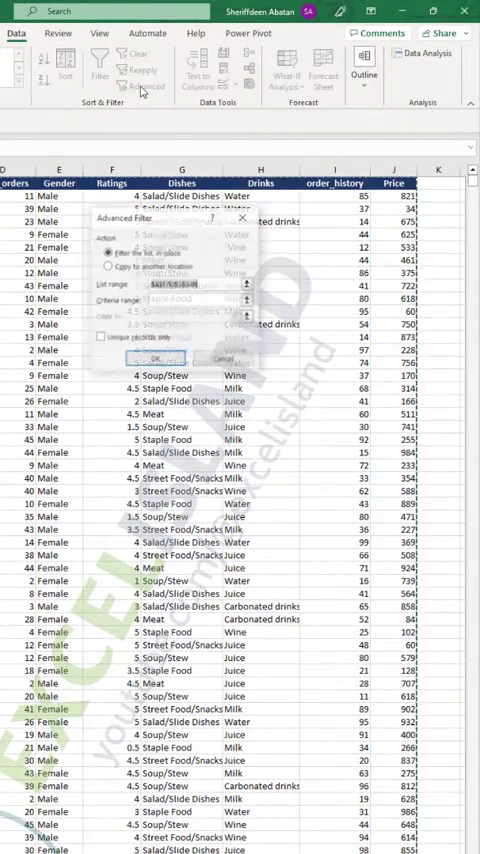
left_click(104, 266)
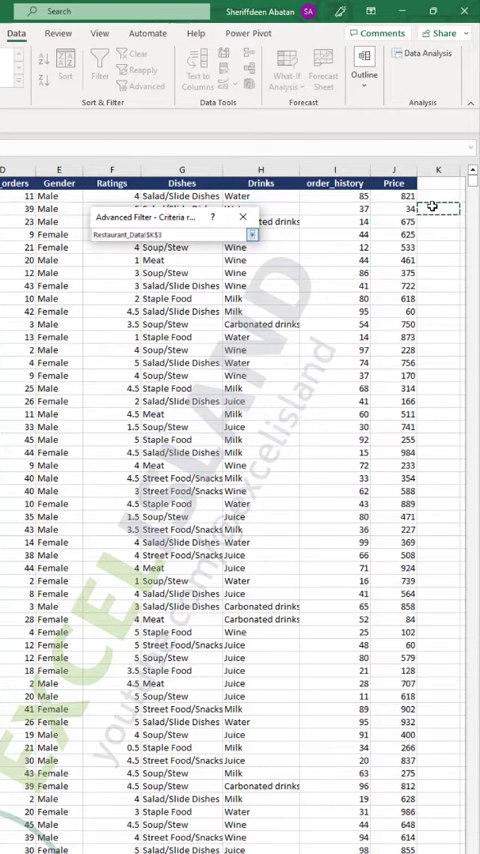
scroll("right", 3)
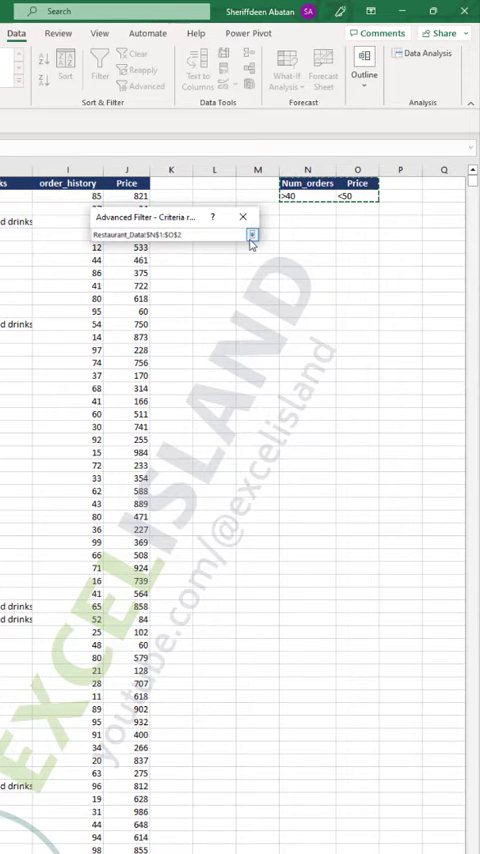
left_click(252, 234)
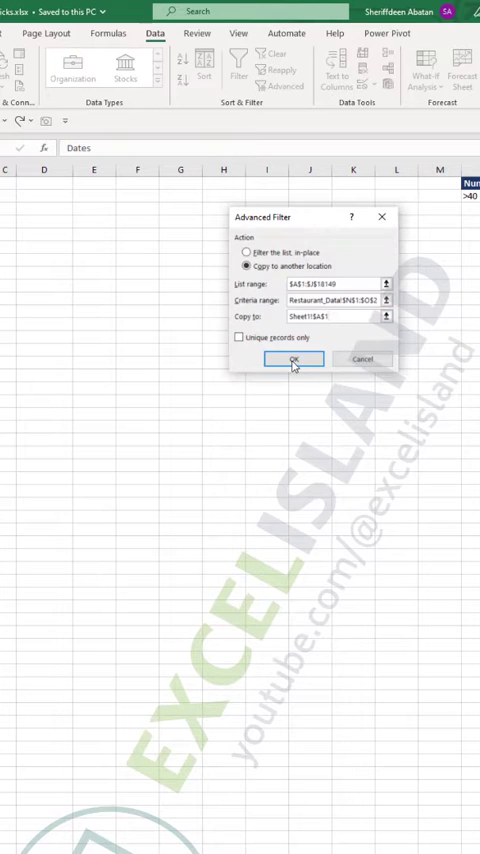
Step: Run the filter and dismiss Excel's 'only copy filtered data to the active sheet' warning
left_click(292, 360)
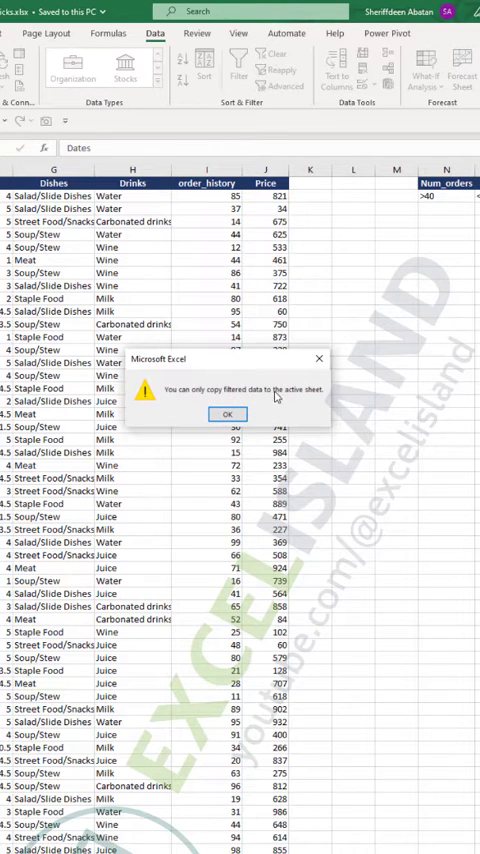
mouse_move(296, 392)
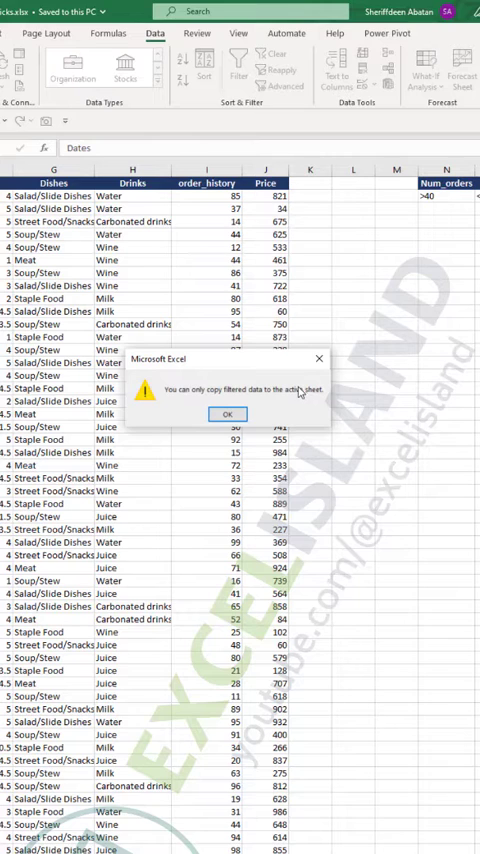
left_click(228, 414)
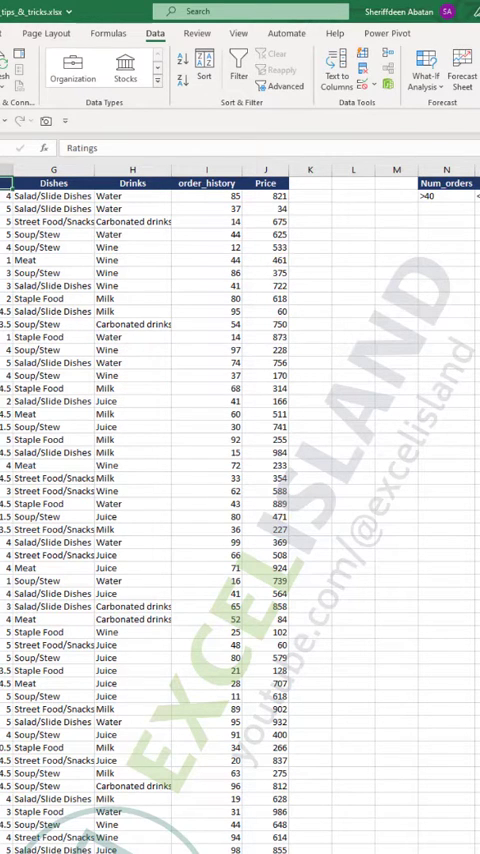
Step: Reopen Advanced Filter working from Sheet1 and point its criteria range at the criteria cells
scroll("down", 3)
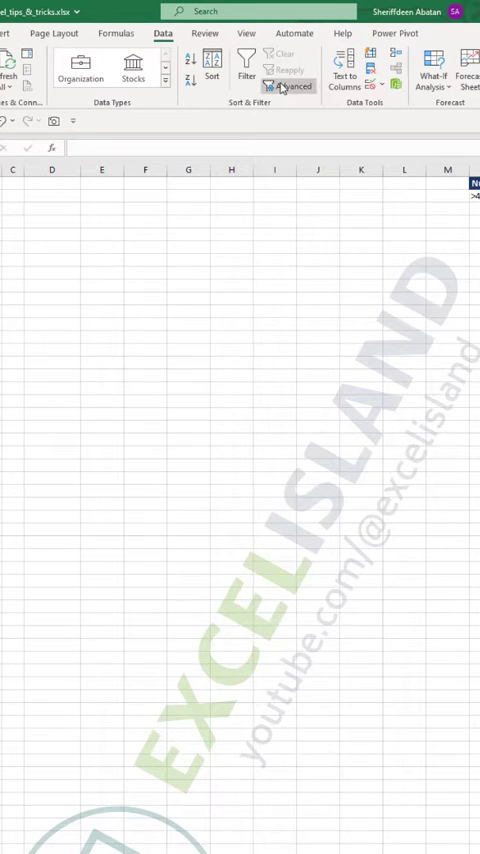
left_click(290, 84)
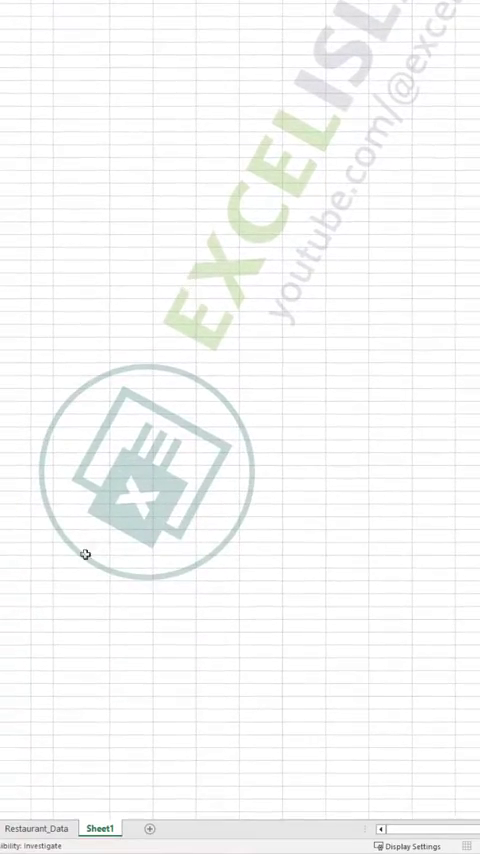
left_click(42, 828)
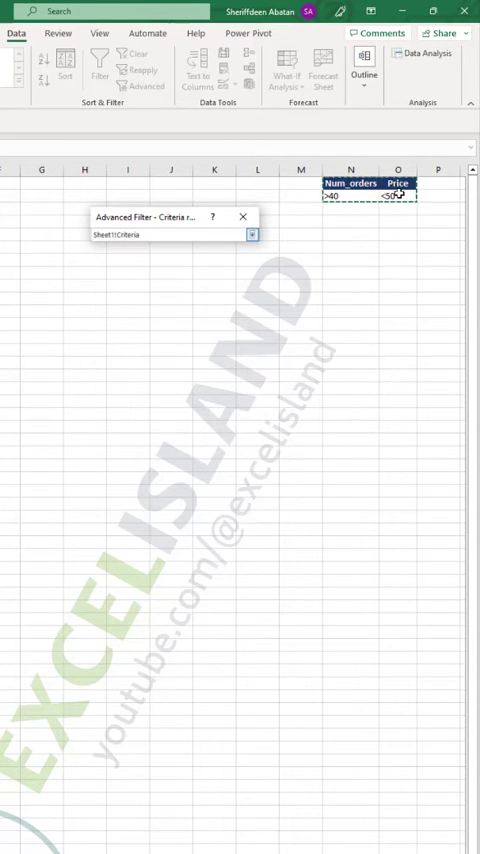
Step: Set the destination to Sheet1!$A$1 and run the filter to copy the matching rows
left_click(252, 234)
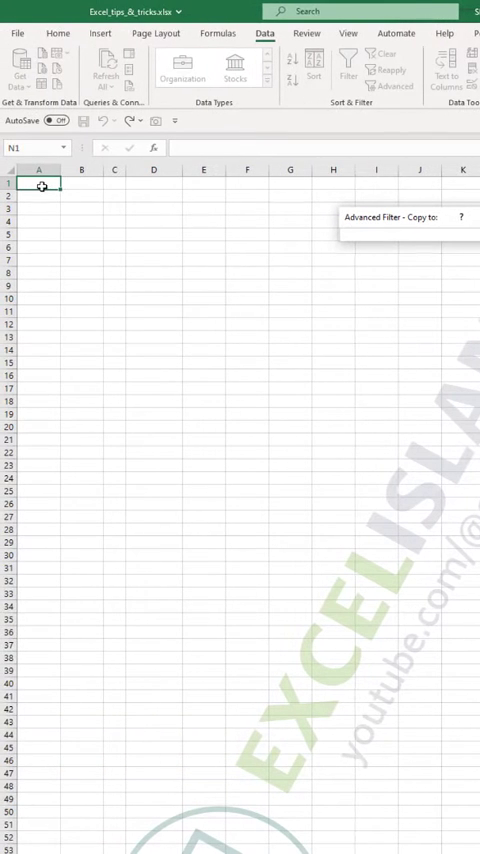
left_click(40, 188)
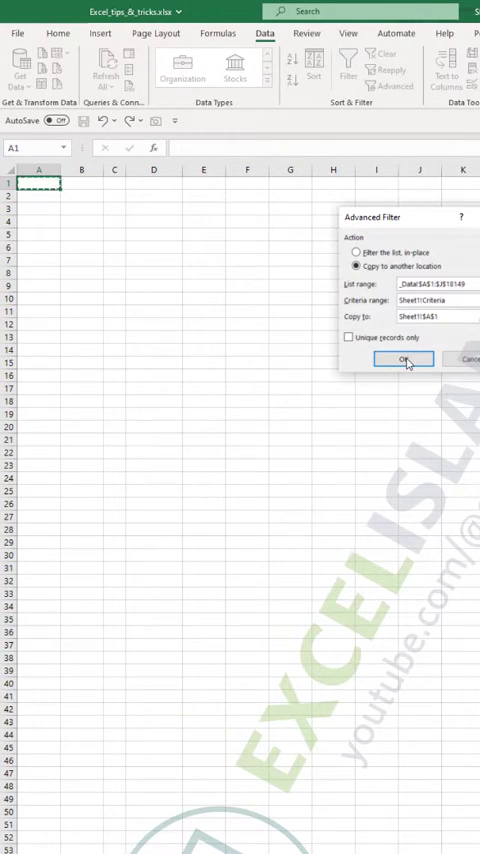
left_click(402, 360)
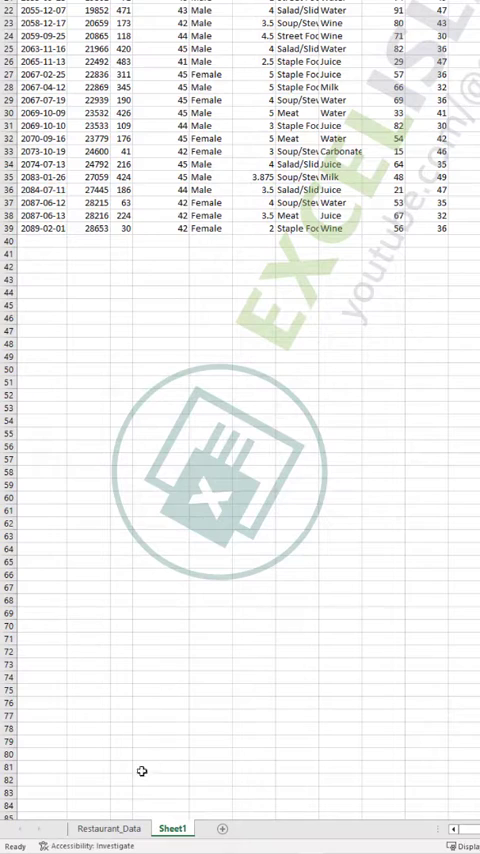
Step: Flip between Restaurant_Data and Sheet1 to check the filtered results
left_click(114, 828)
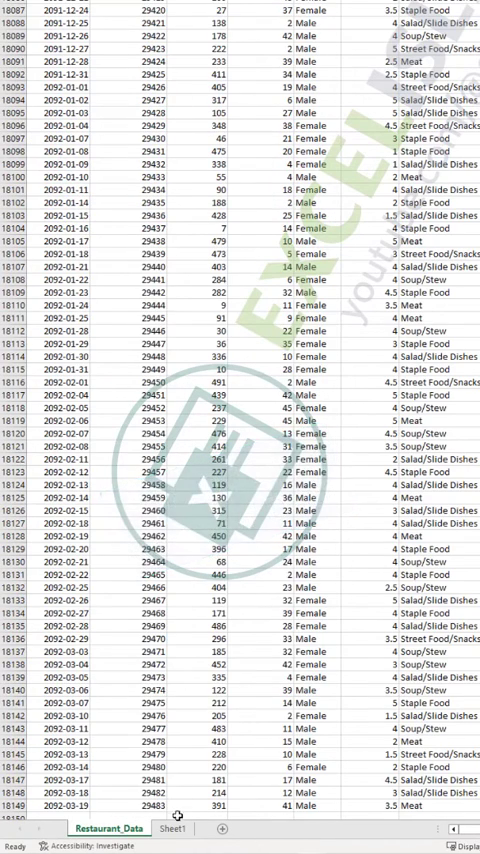
left_click(176, 828)
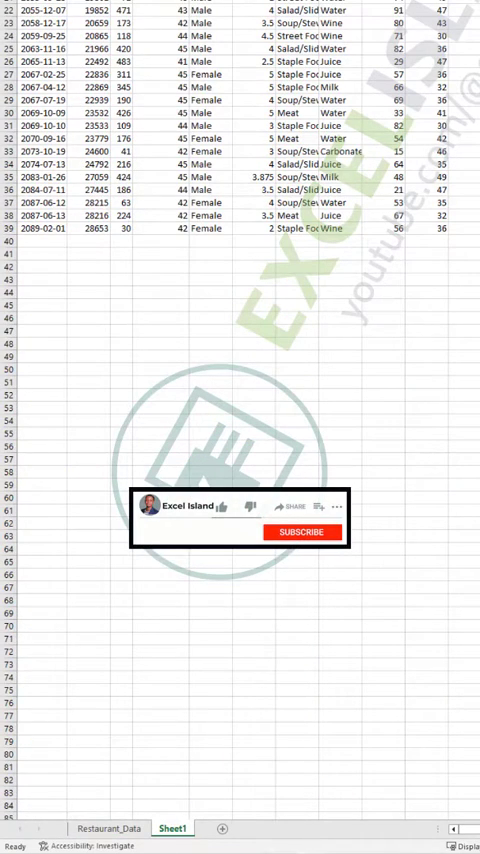